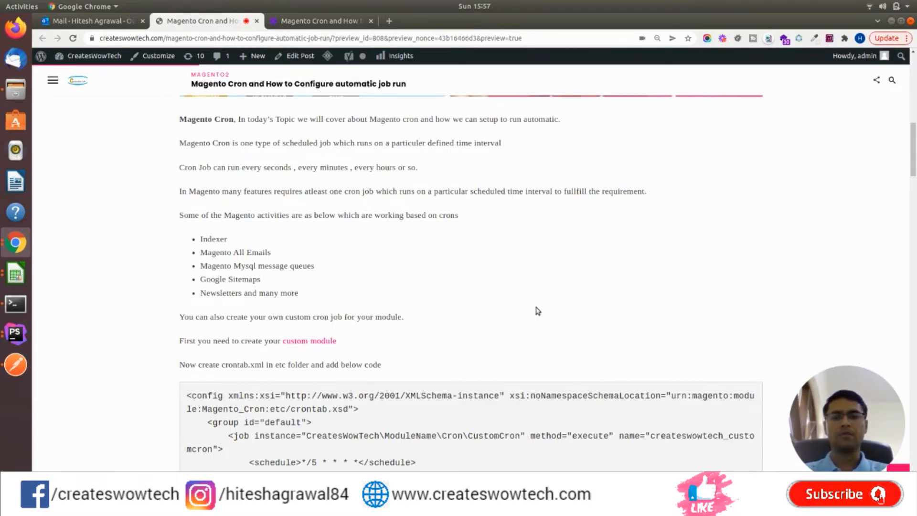
mouse_move(538, 257)
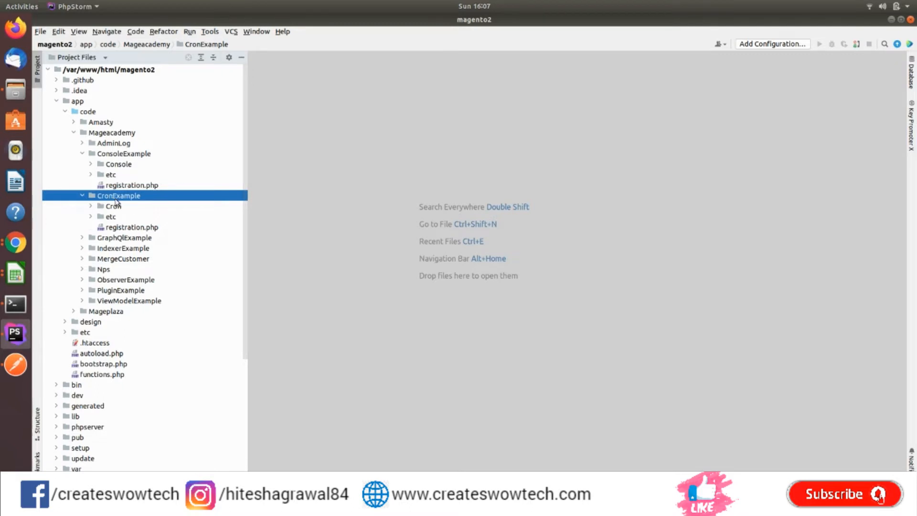
mouse_move(116, 215)
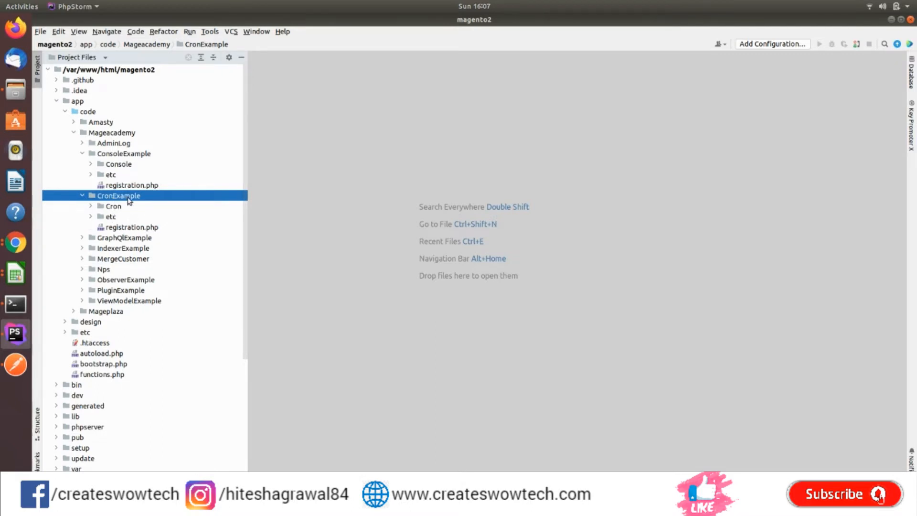
- Expand CronExample, view crontab.xml's schedule expression, and open CustomCron.php
click(114, 207)
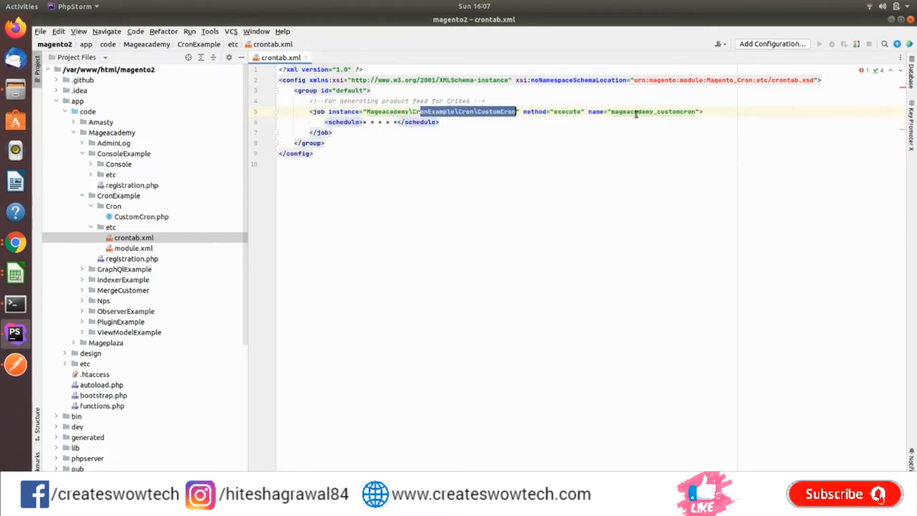
double_click(654, 112)
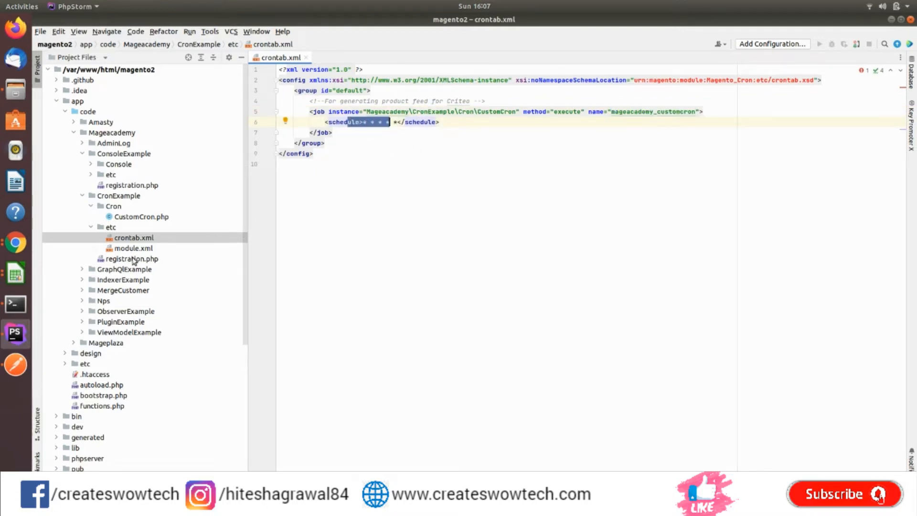
double_click(141, 217)
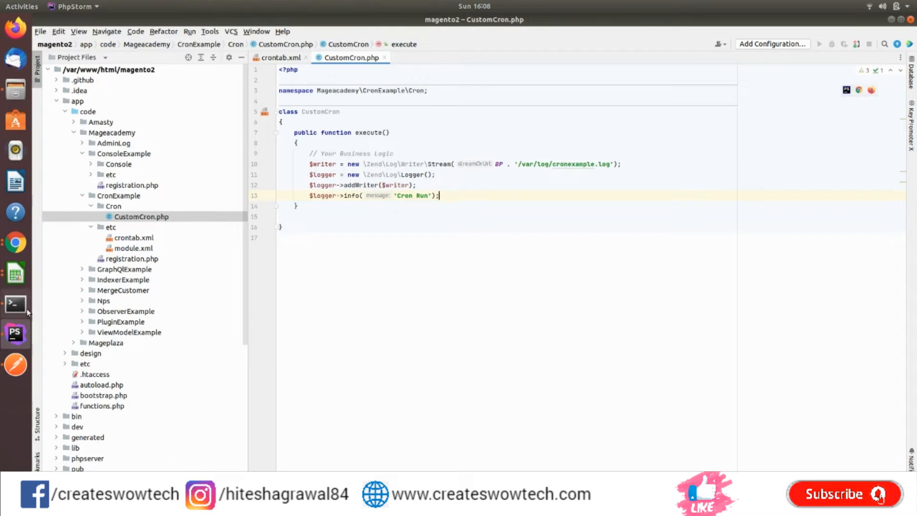
- Run php bin/magento module:enable Mageacademy_CronExample, then begin the setup:upgrade command
click(14, 303)
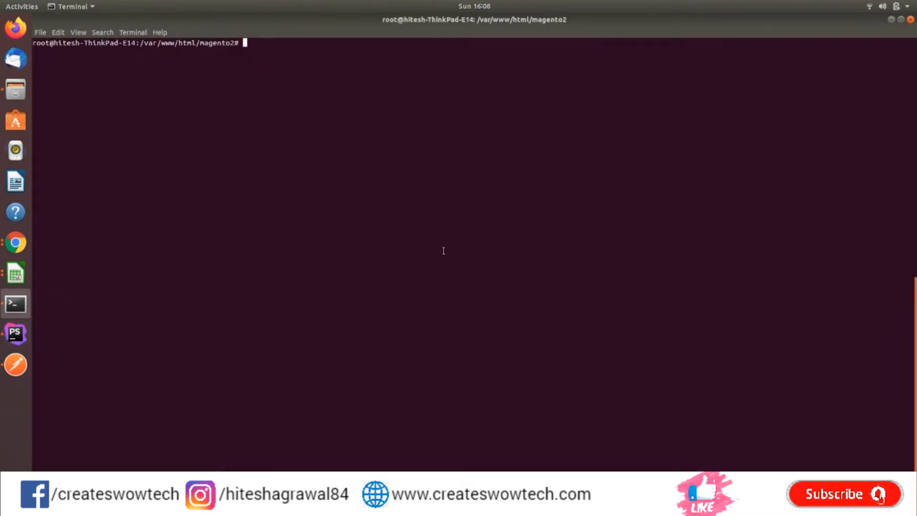
text(php bin/ma)
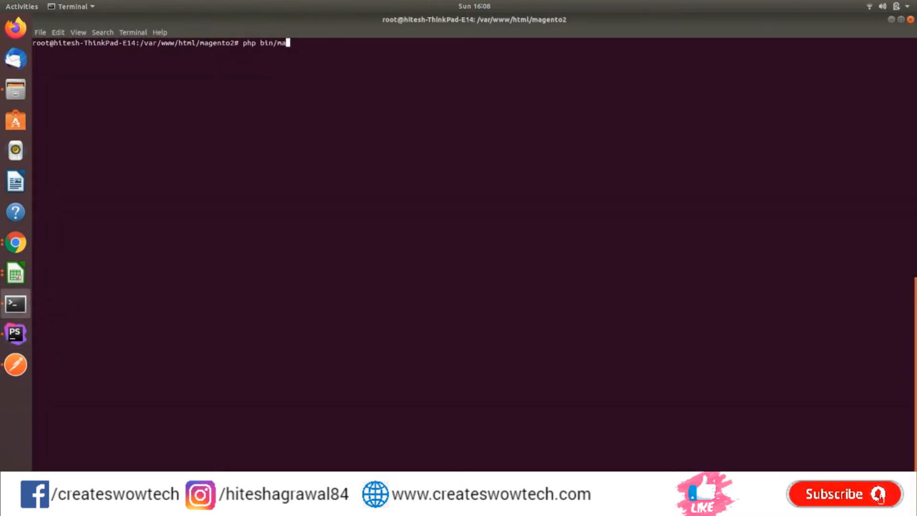
text(ento)
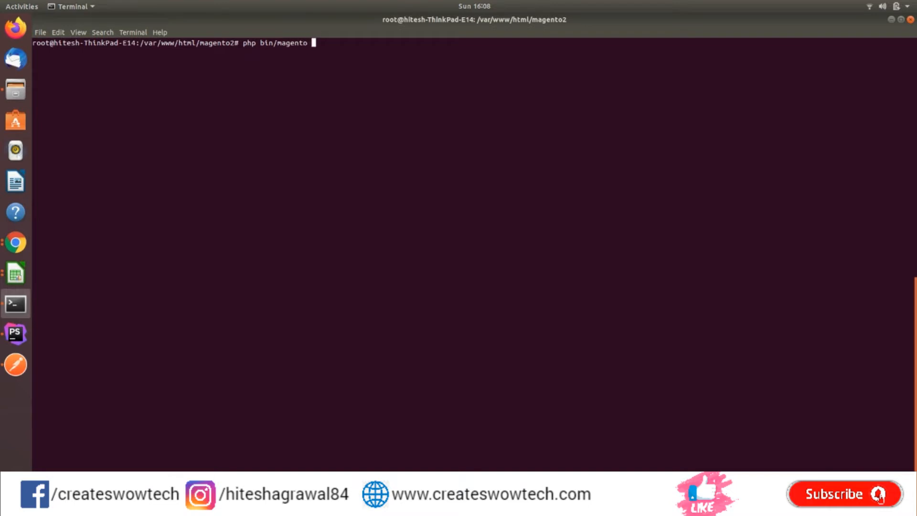
key(Return)
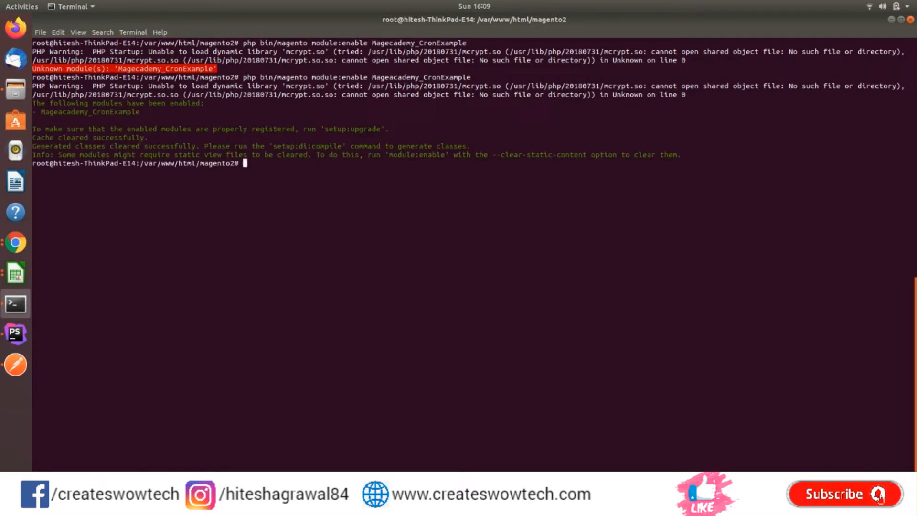
text(php b)
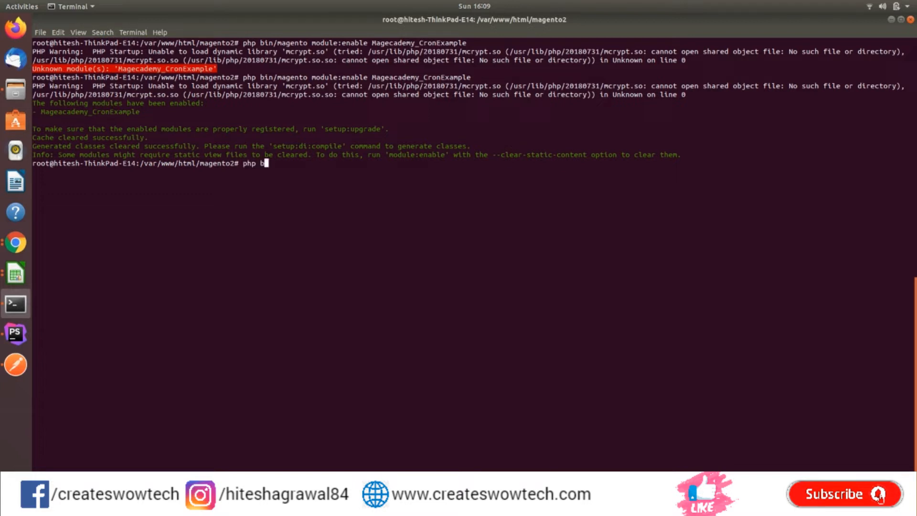
text(bin/magento setup:)
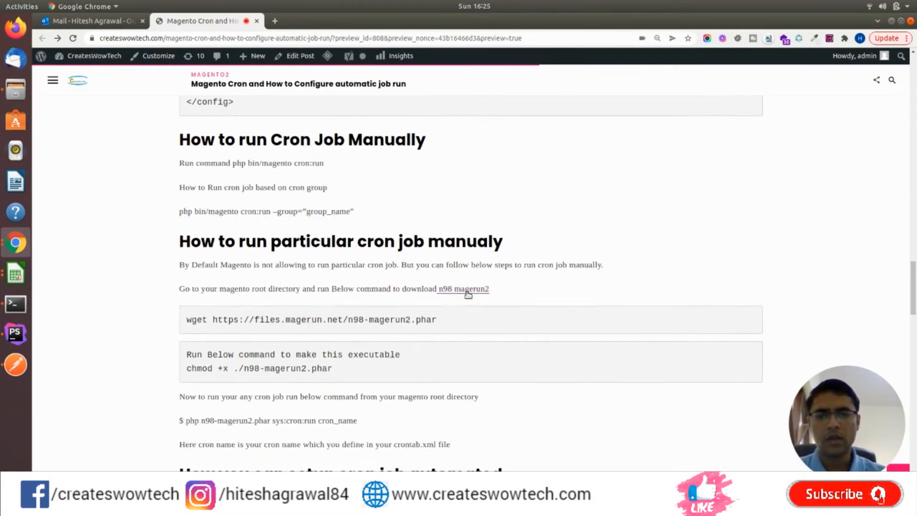
- Review the n98-magerun2 GitHub README down to its Installation commands
click(463, 289)
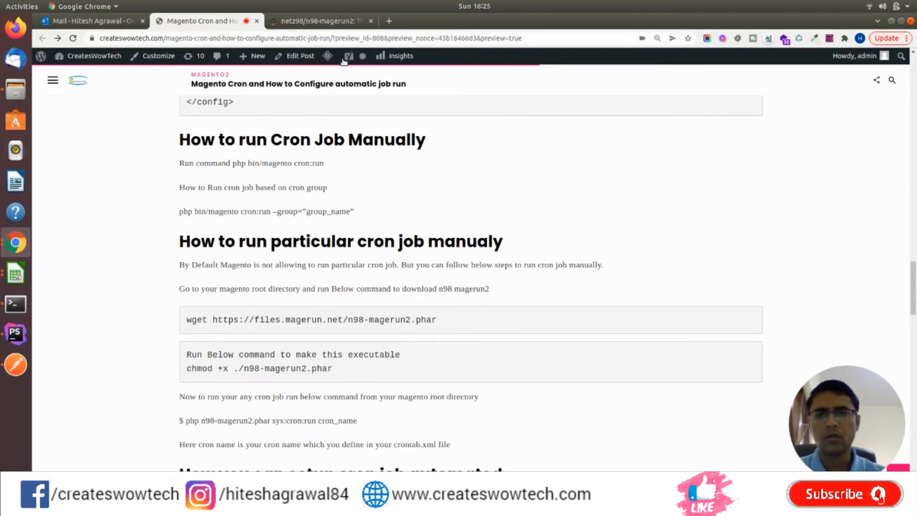
click(319, 20)
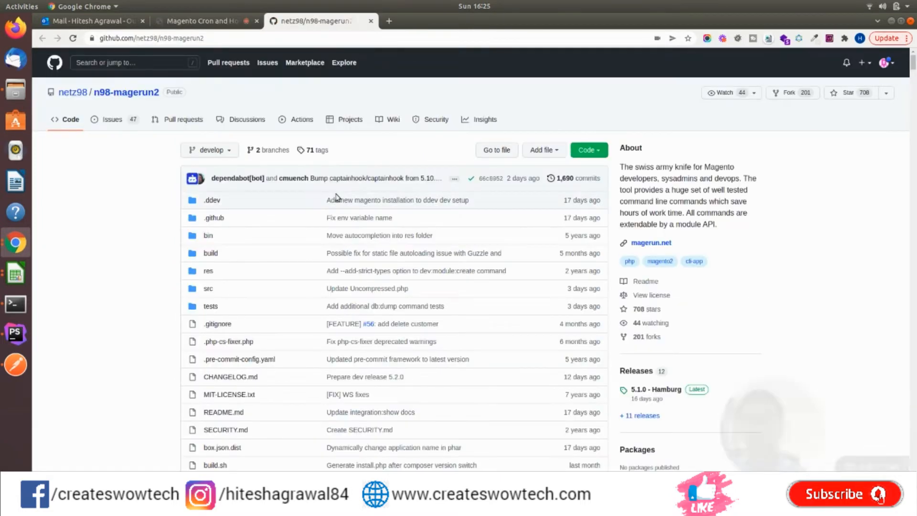
scroll(down, 3)
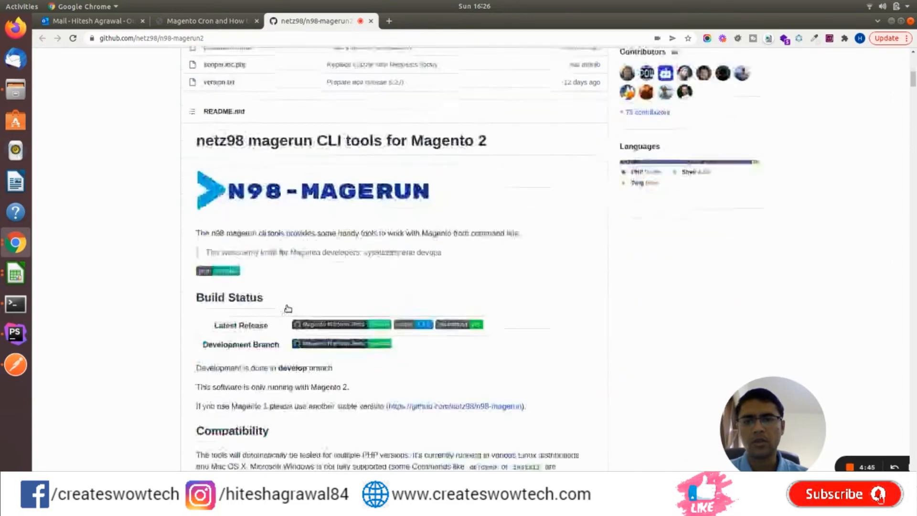
scroll(down, 3)
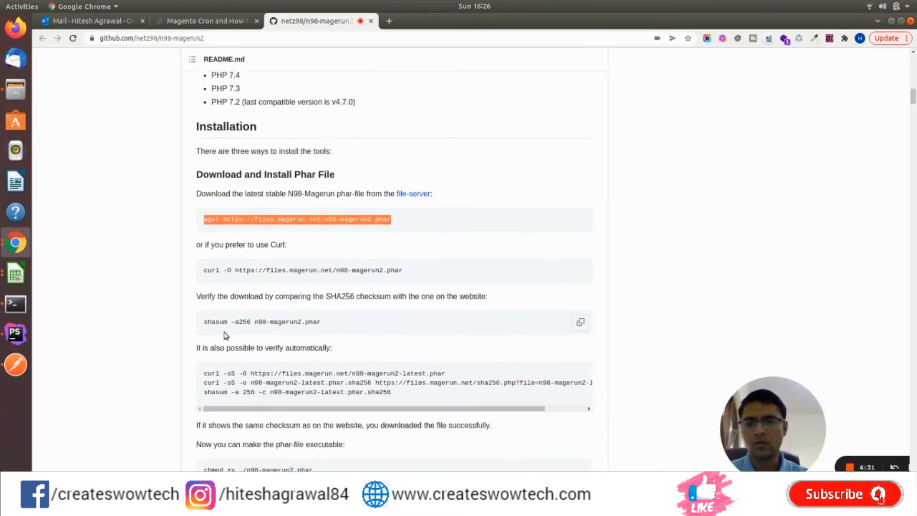
scroll(down, 3)
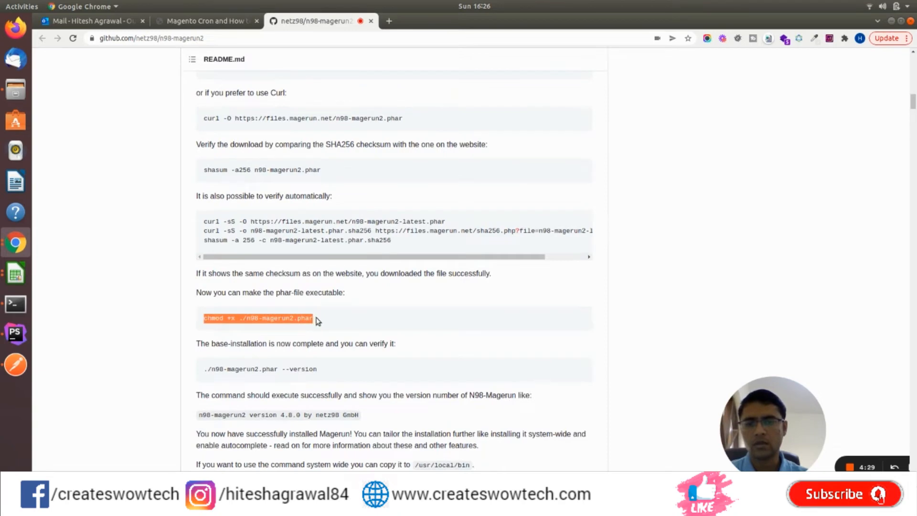
click(15, 304)
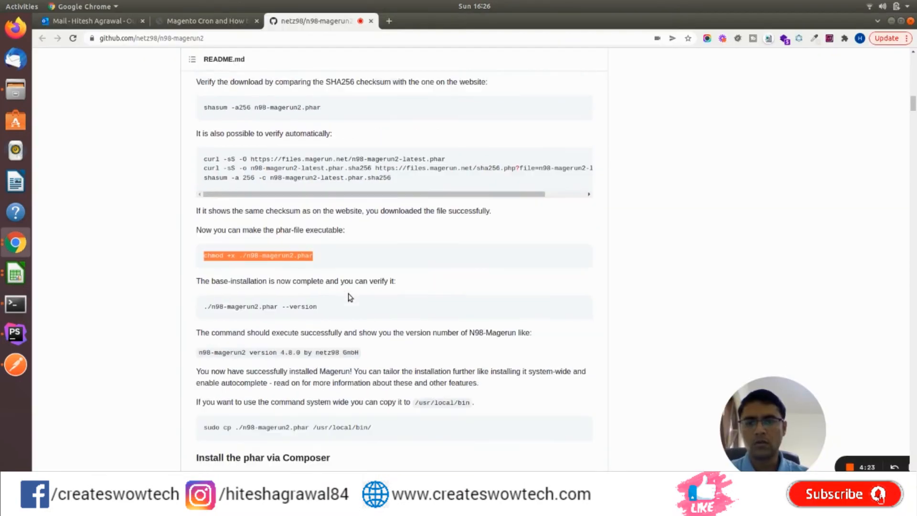
- Return to the tutorial and select its sys:cron:run command for a single job
click(205, 20)
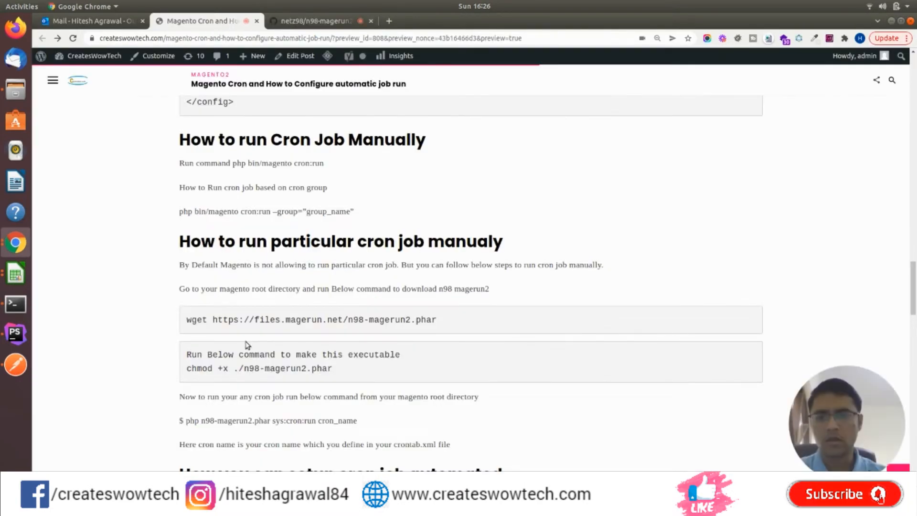
scroll(down, 3)
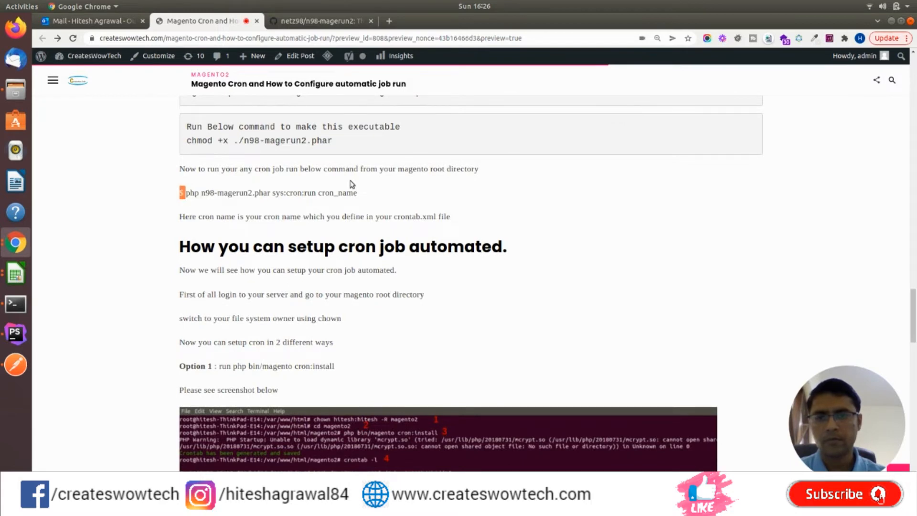
drag(187, 192, 357, 192)
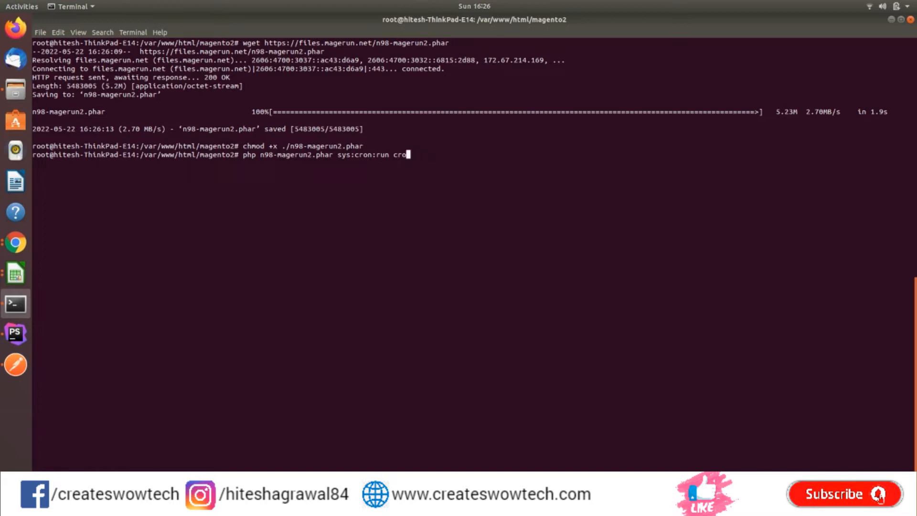
- Run sys:cron:run mageacademy_customcron via n98-magerun2, then start opening var/log/cronexample.log in nano
key(BackSpace)
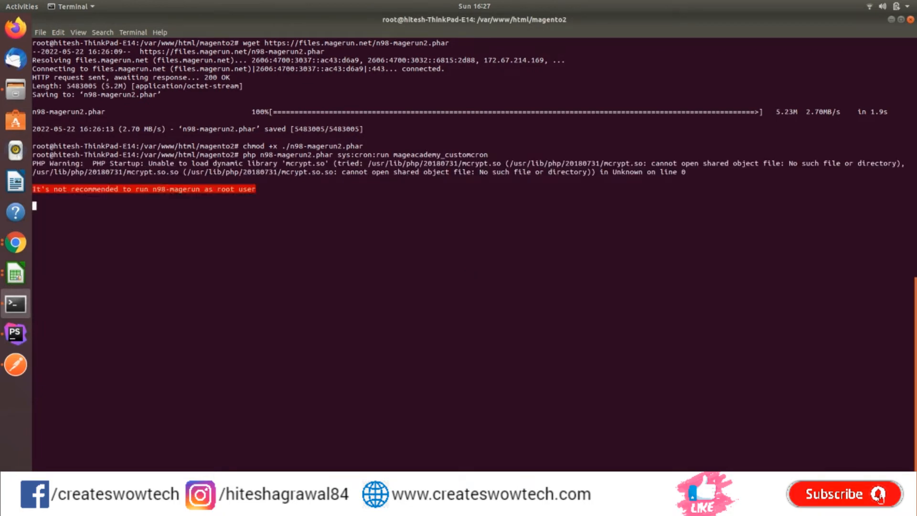
key(Return)
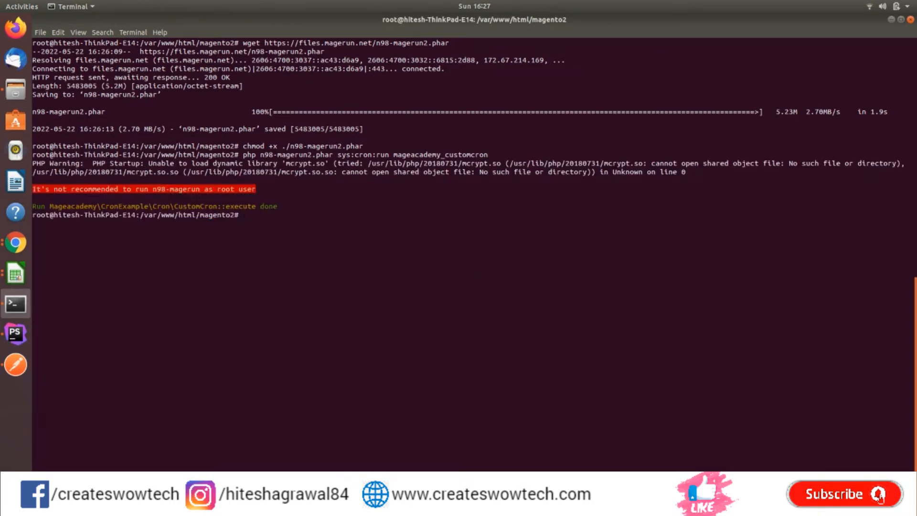
text(nano var)
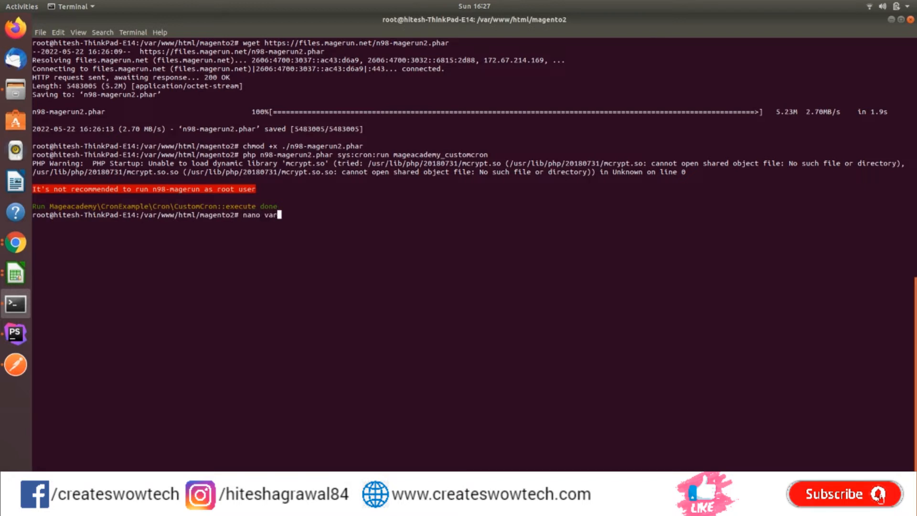
text(/log/cronexample.log)
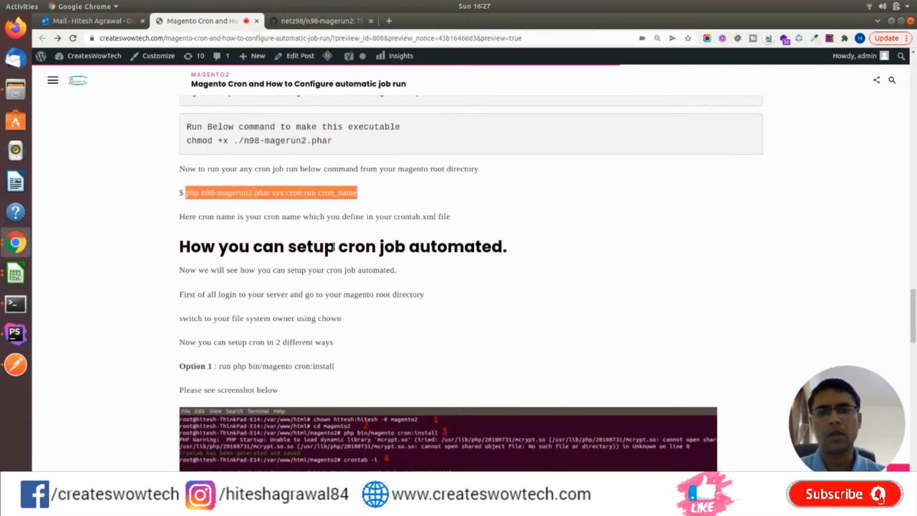
scroll(down, 3)
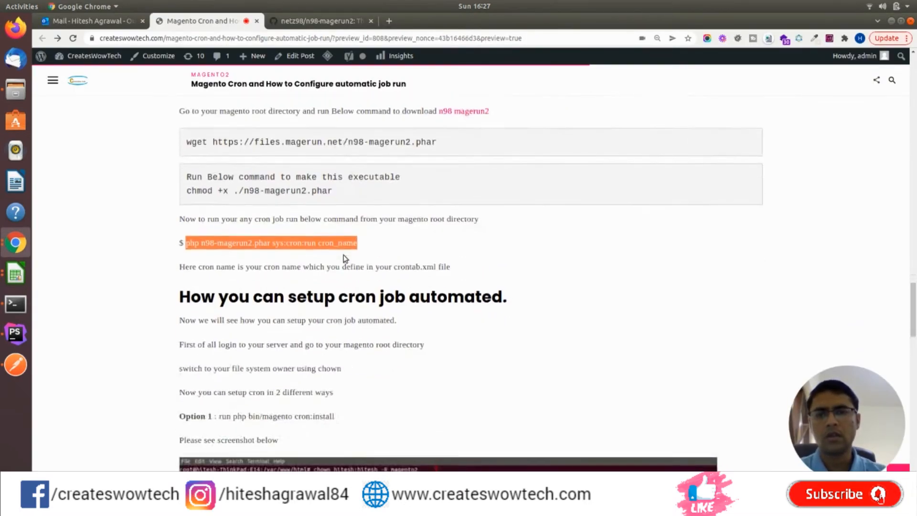
scroll(down, 3)
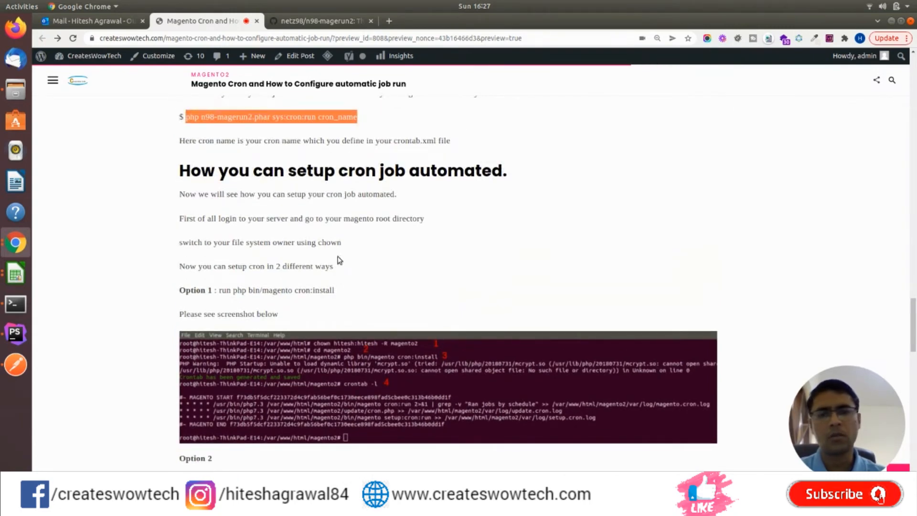
scroll(up, 3)
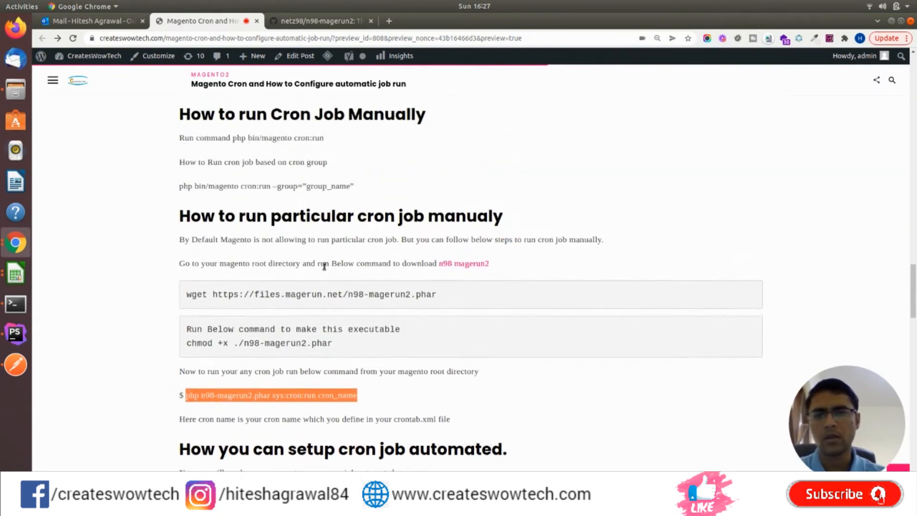
scroll(down, 3)
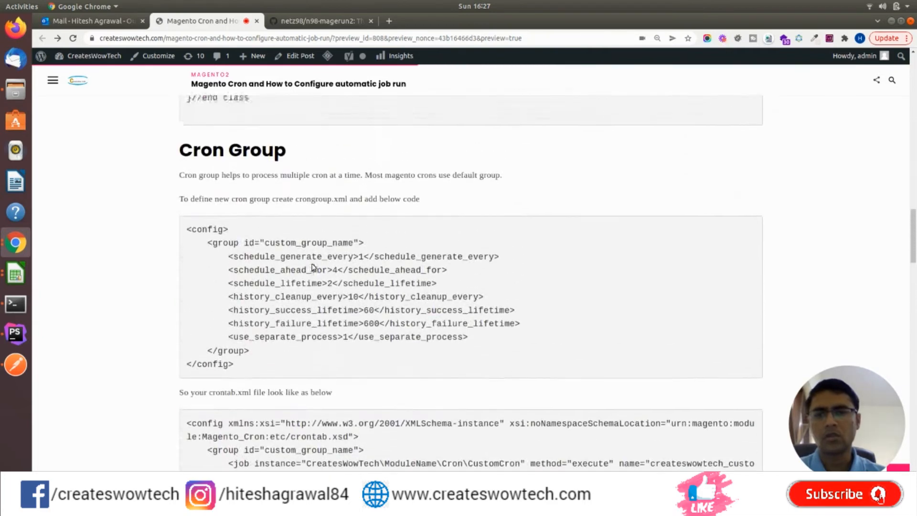
drag(208, 243, 249, 350)
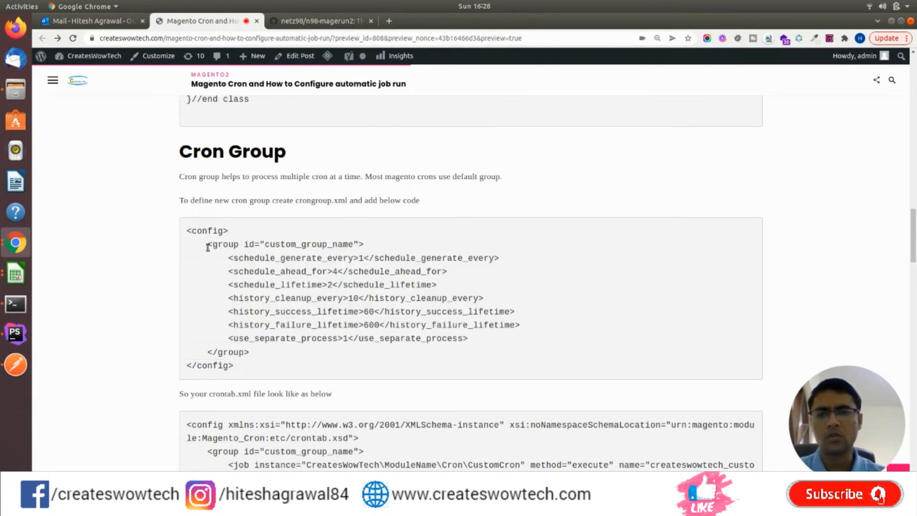
drag(207, 243, 249, 351)
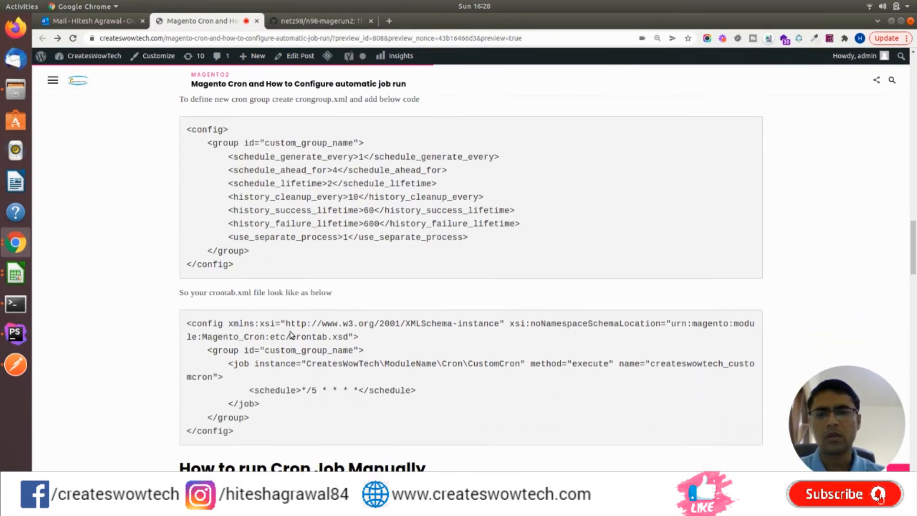
scroll(down, 3)
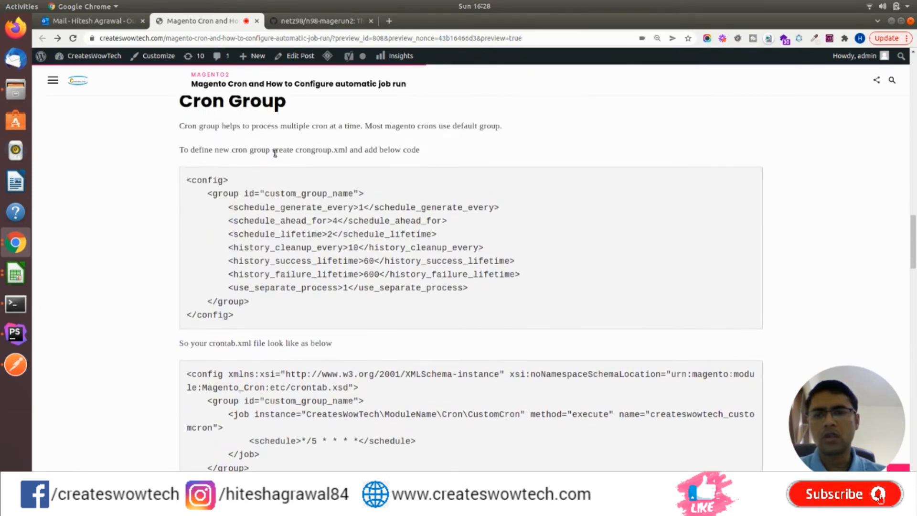
drag(186, 179, 515, 266)
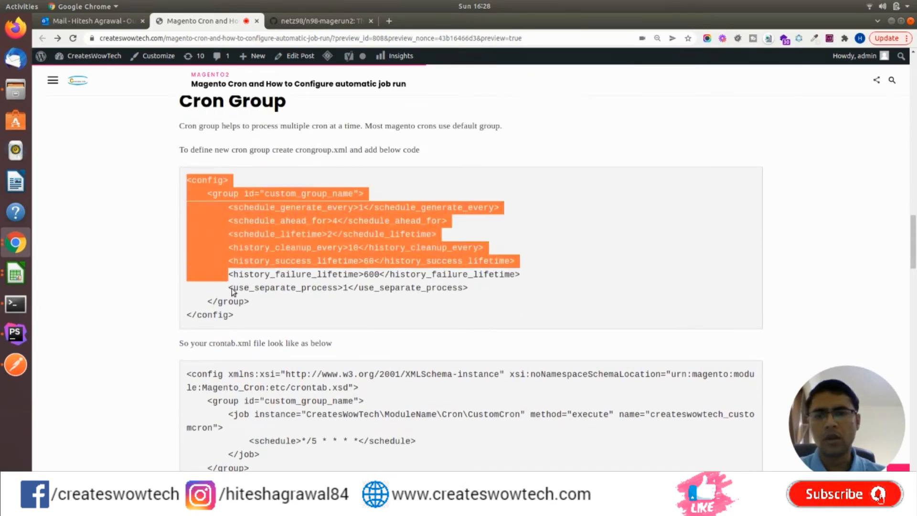
scroll(down, 3)
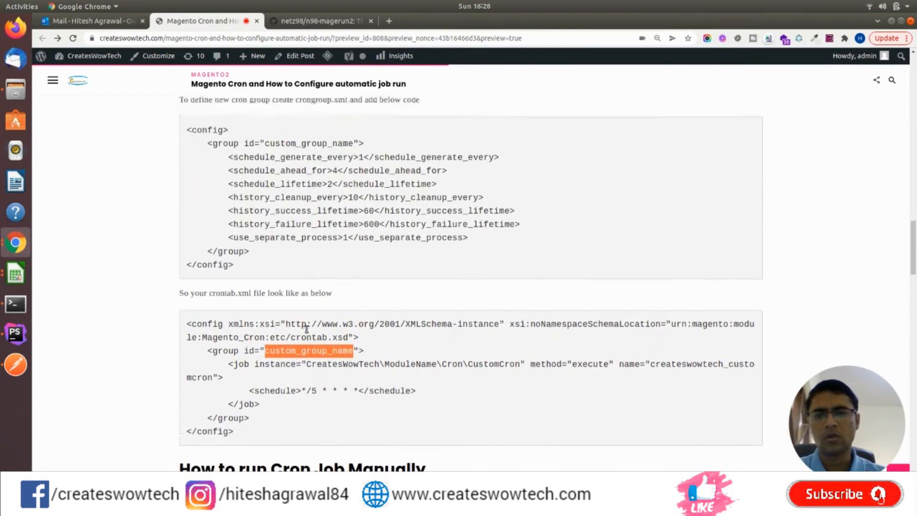
scroll(down, 3)
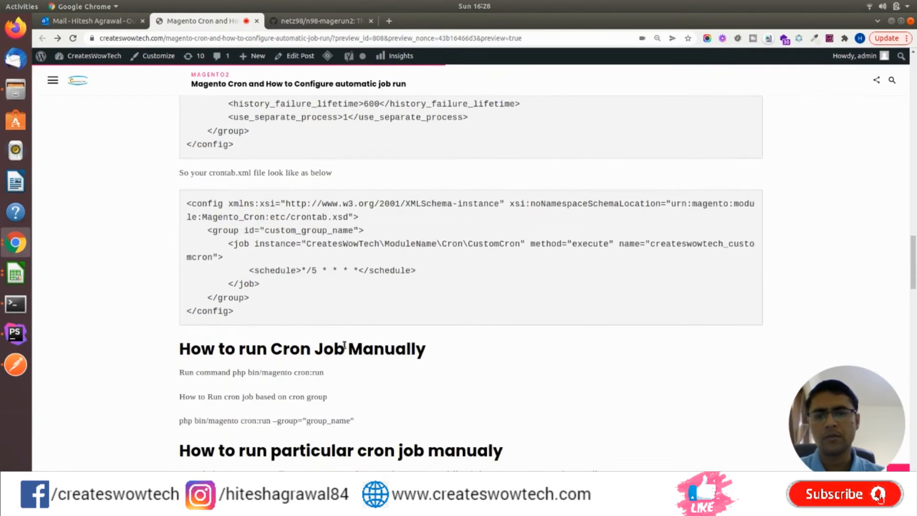
scroll(down, 3)
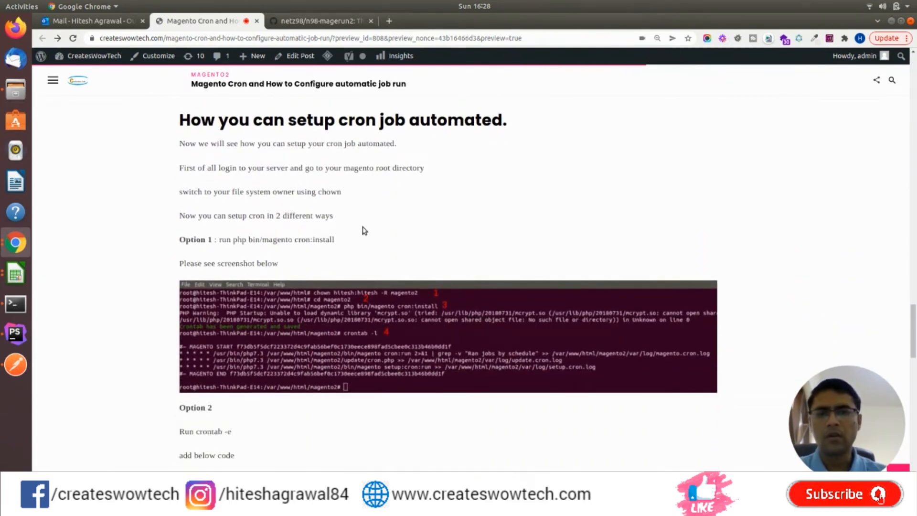
mouse_move(360, 215)
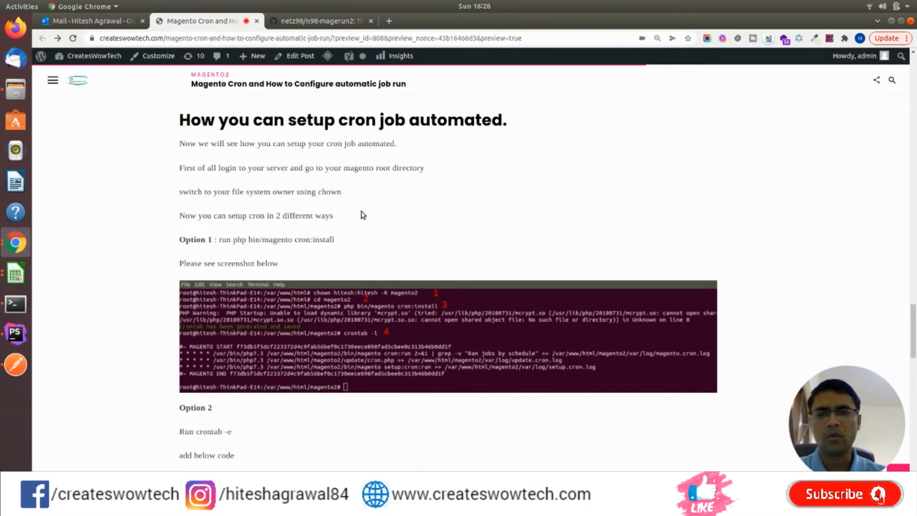
scroll(down, 3)
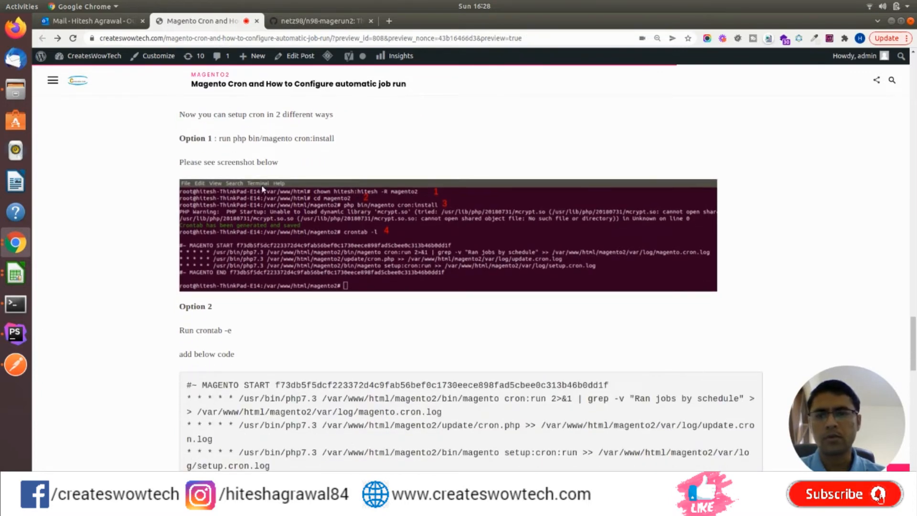
drag(245, 138, 321, 138)
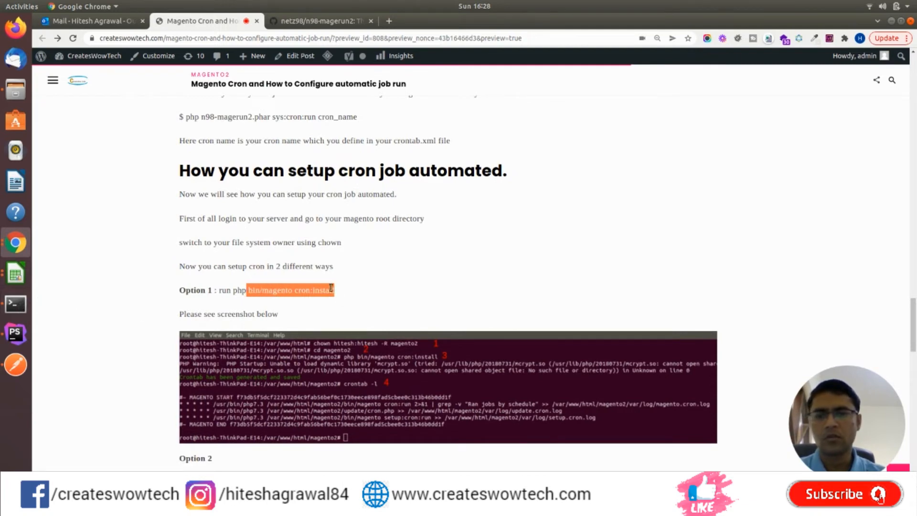
mouse_move(282, 243)
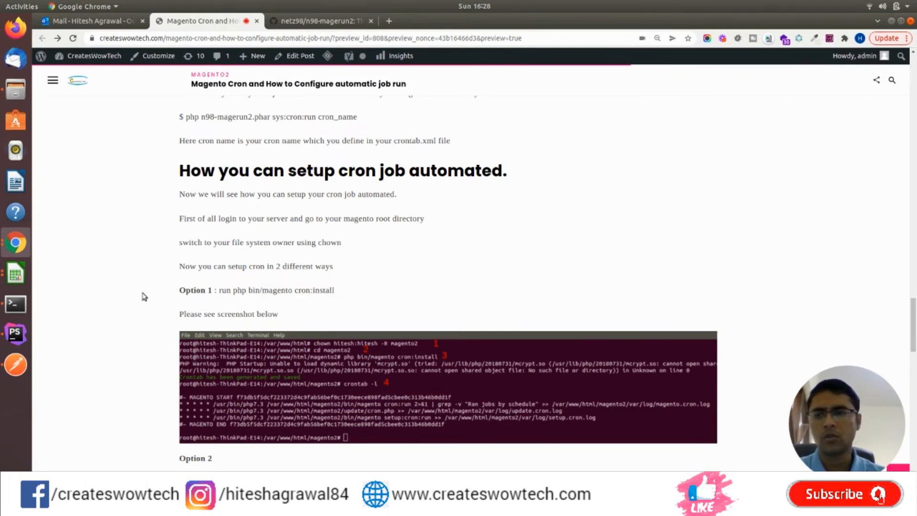
- List the directory and run php bin/magento cron:install to generate the crontab
click(15, 304)
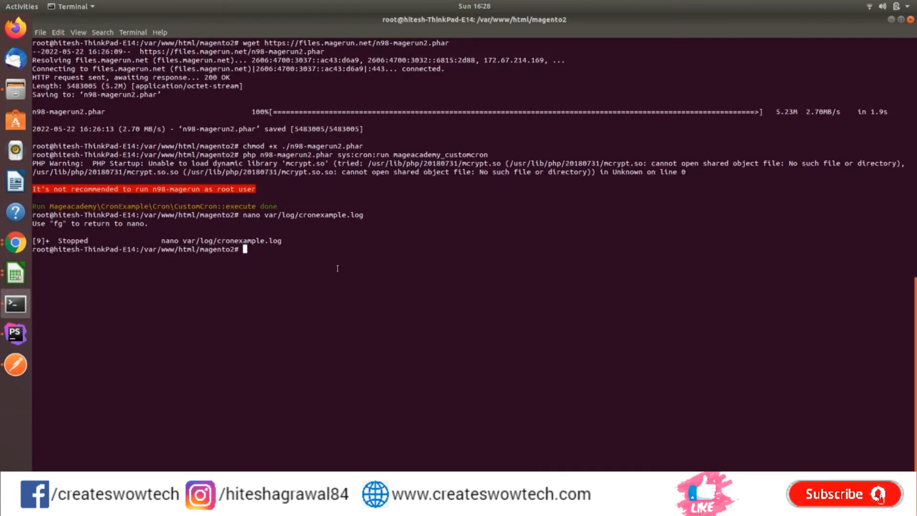
text(l)
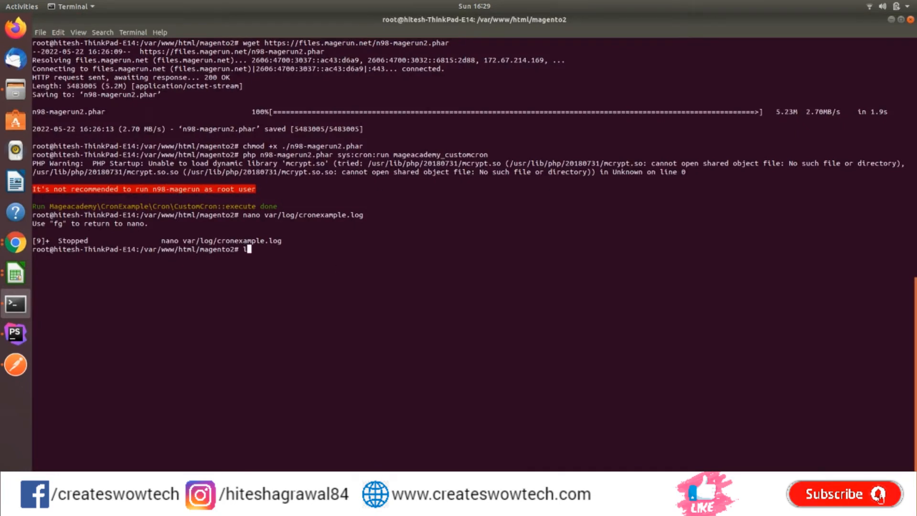
text(s -l)
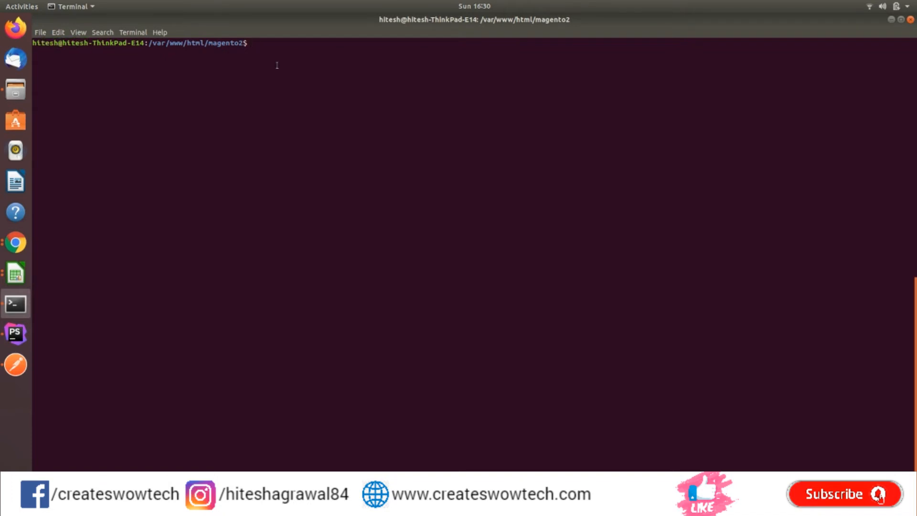
text(php bin/magento cro)
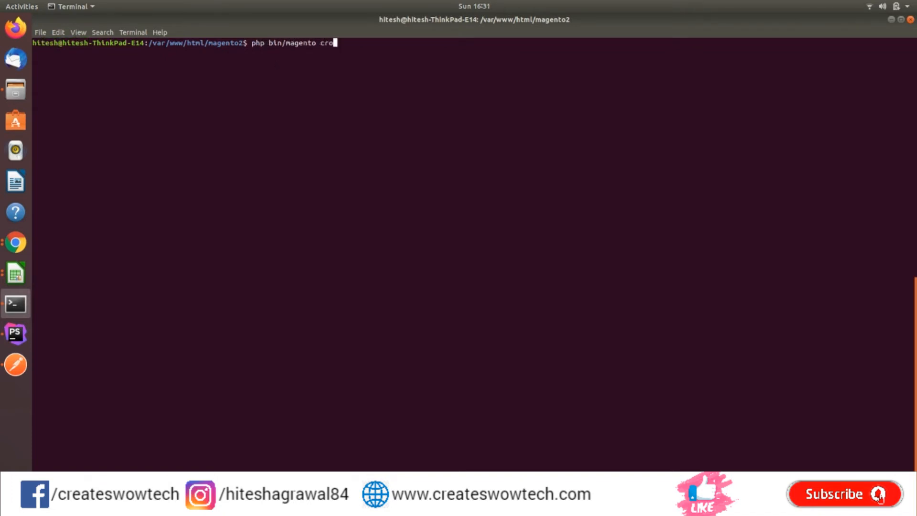
text(n:install)
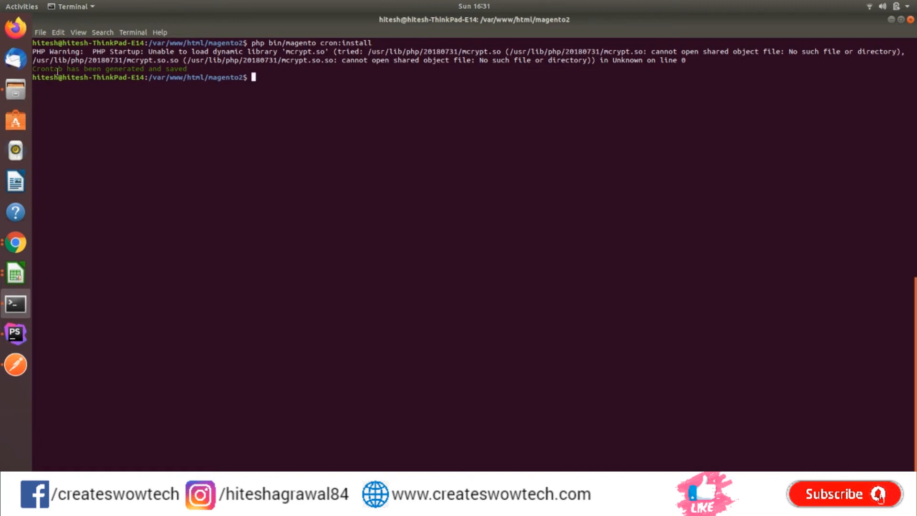
text(crontab -e)
text(php)
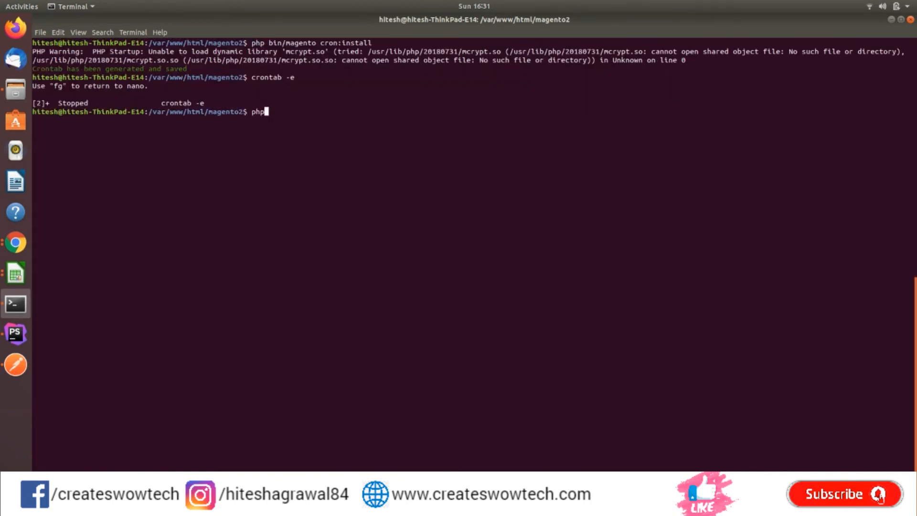
- Flush the Magento cache with php bin/magento c:f and change into var/log/
text(bin/magento c:f)
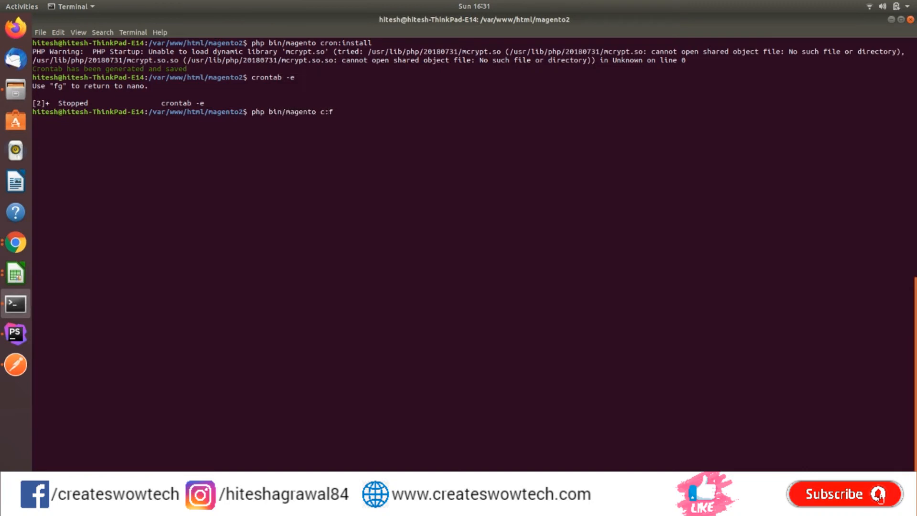
key(Return)
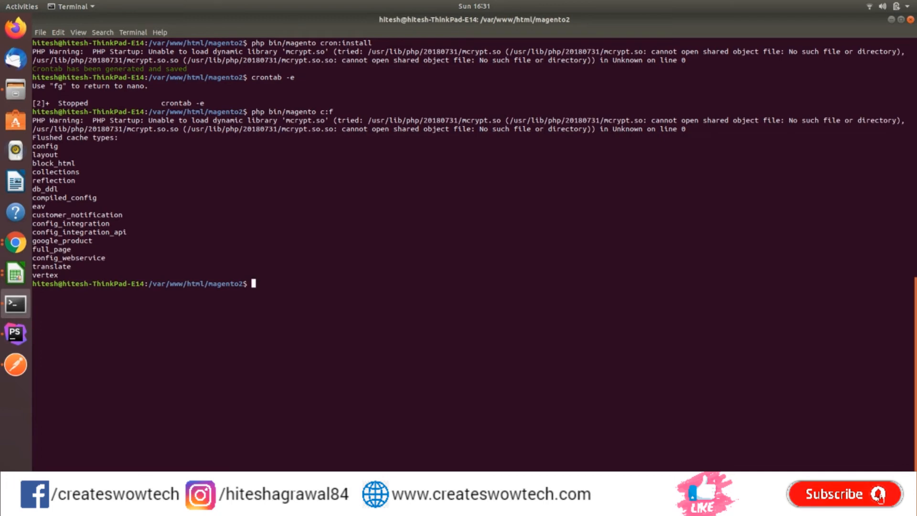
text(c)
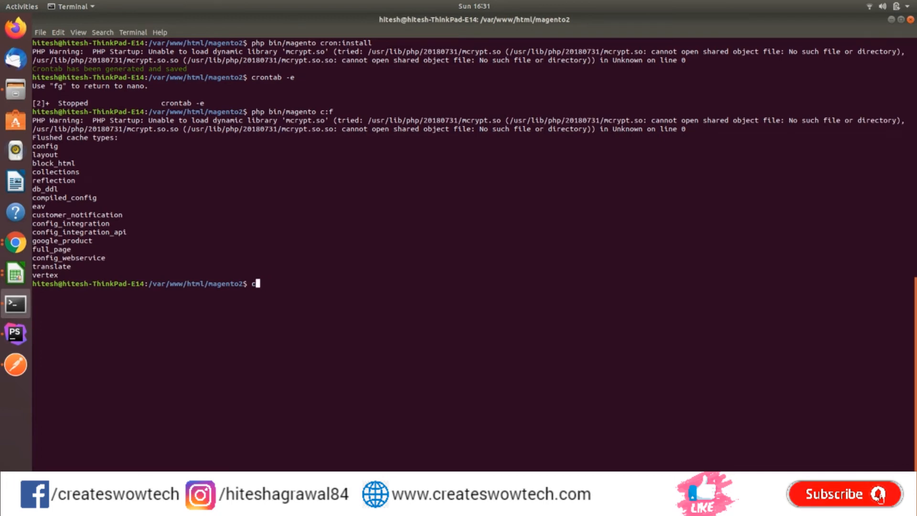
text(cd var/log/)
text(ls)
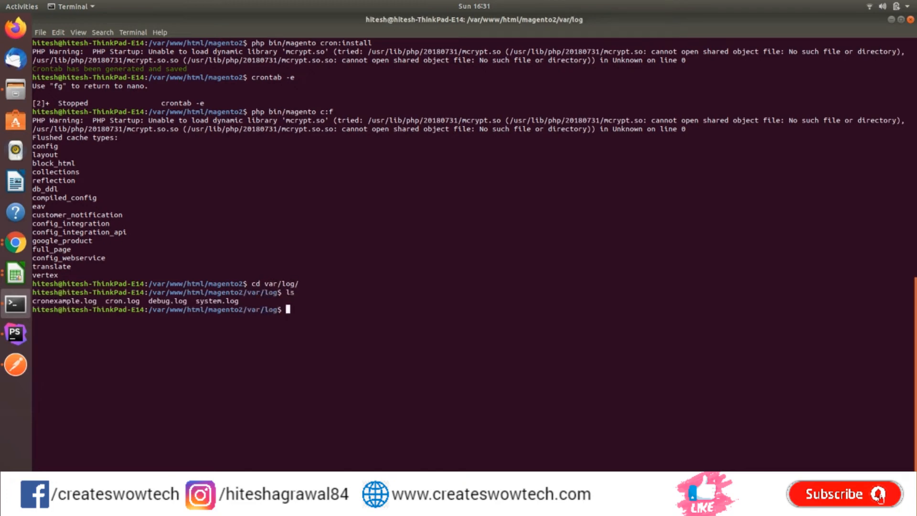
- Follow cronexample.log with tail -f to watch repeated 'Cron Run' entries arrive
text(nano cro)
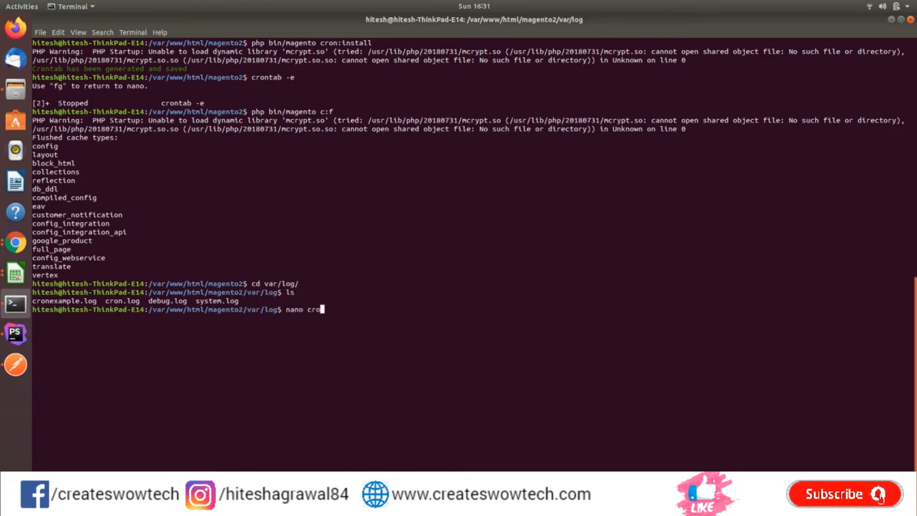
text(ex)
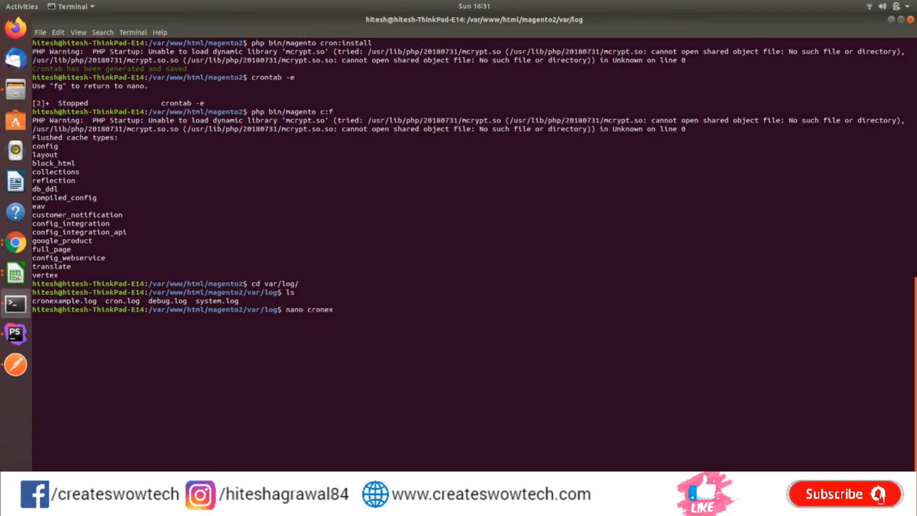
text(tai)
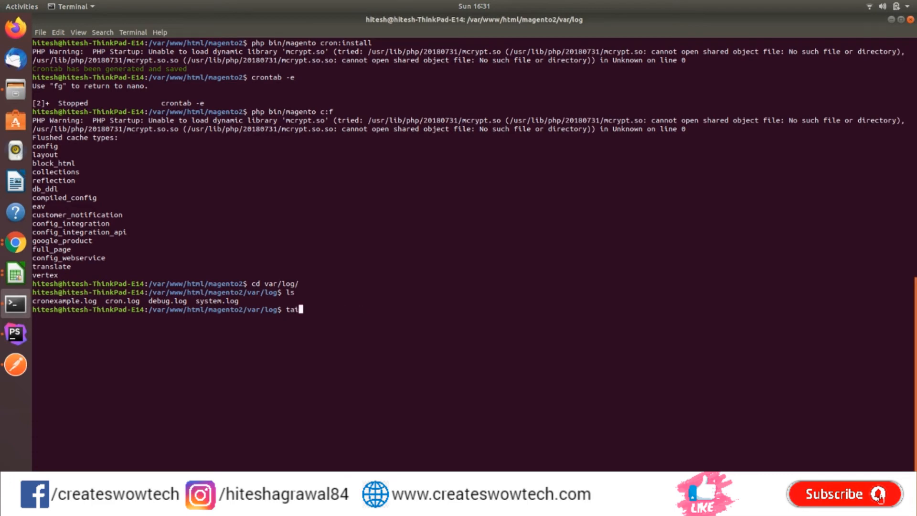
text(-f cr)
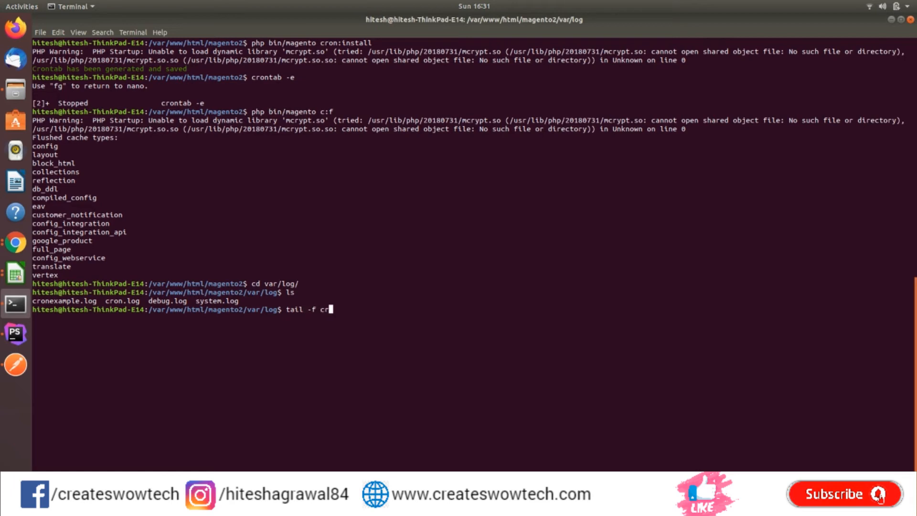
text(onexample.log)
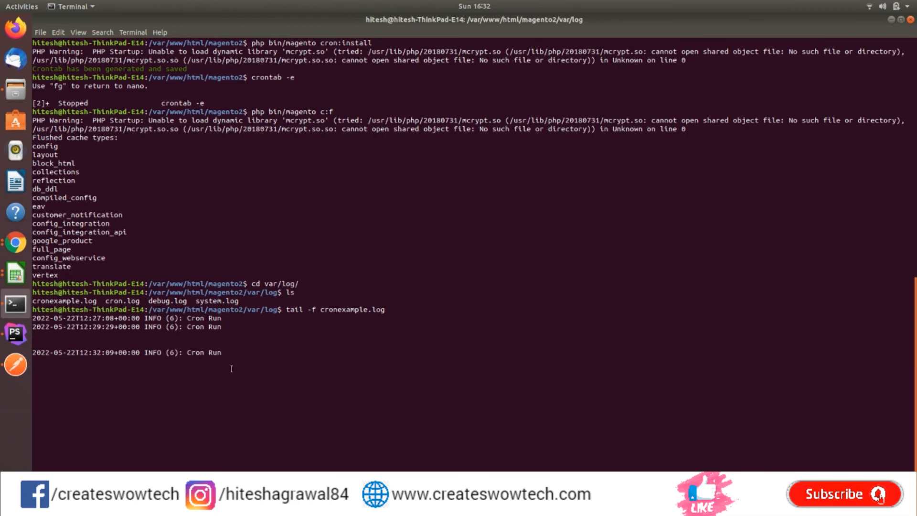
- Stop following the log with Ctrl+Z, move up to var, and switch to PhpStorm
key(ctrl+z)
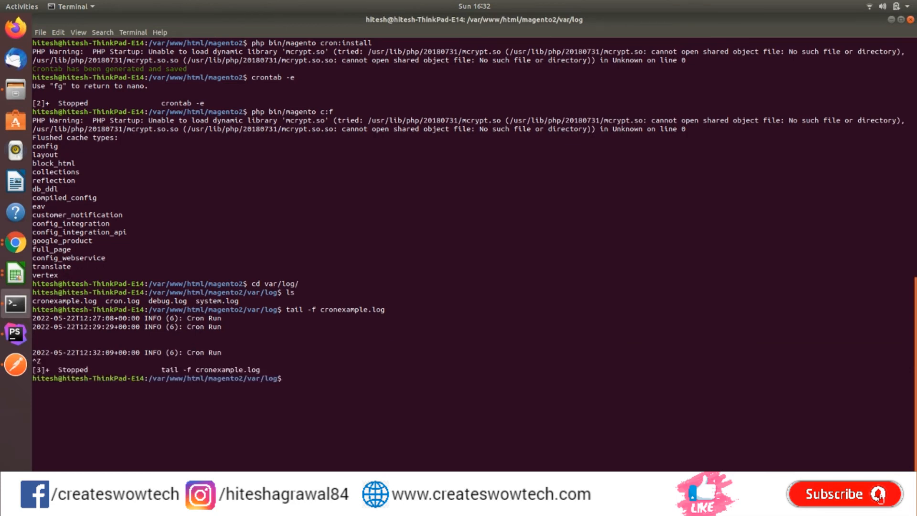
text(cd ..)
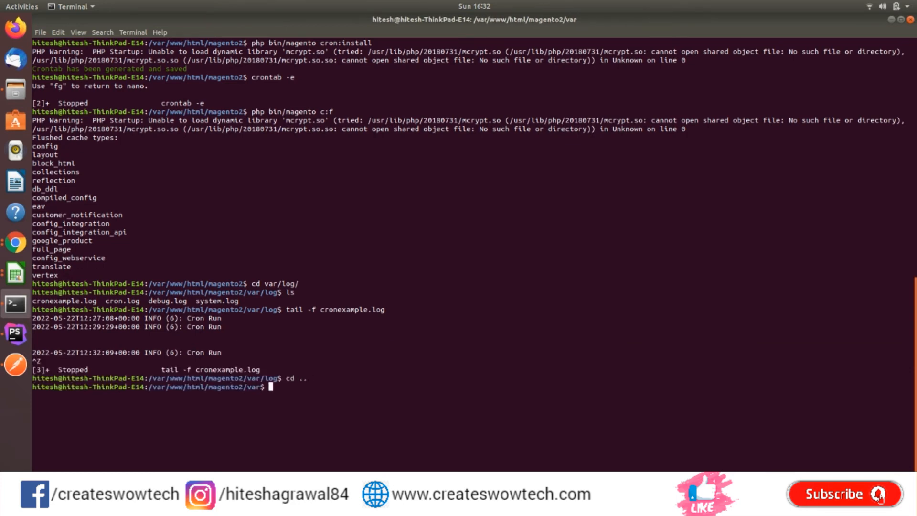
click(15, 335)
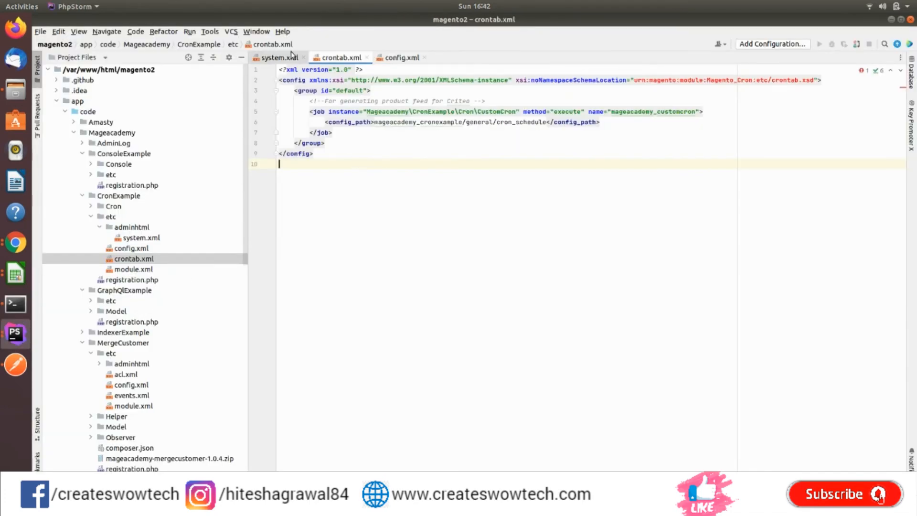
mouse_move(279, 57)
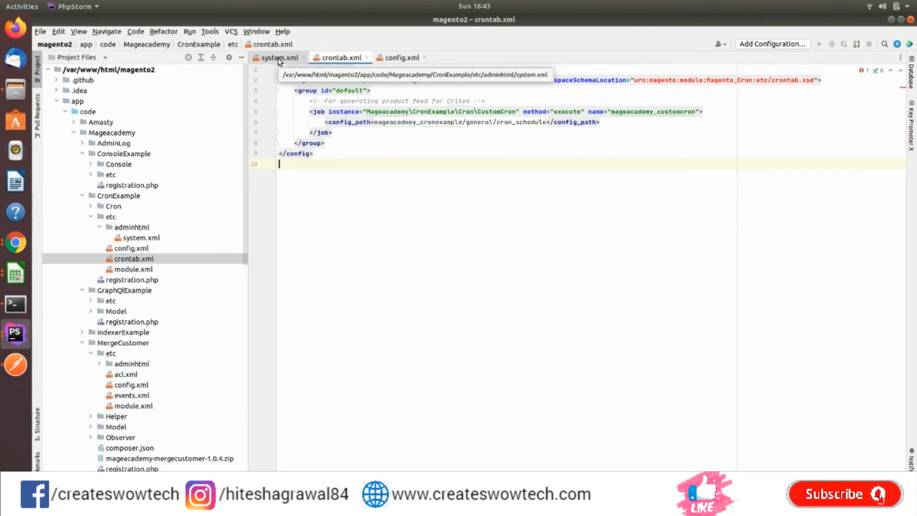
click(277, 57)
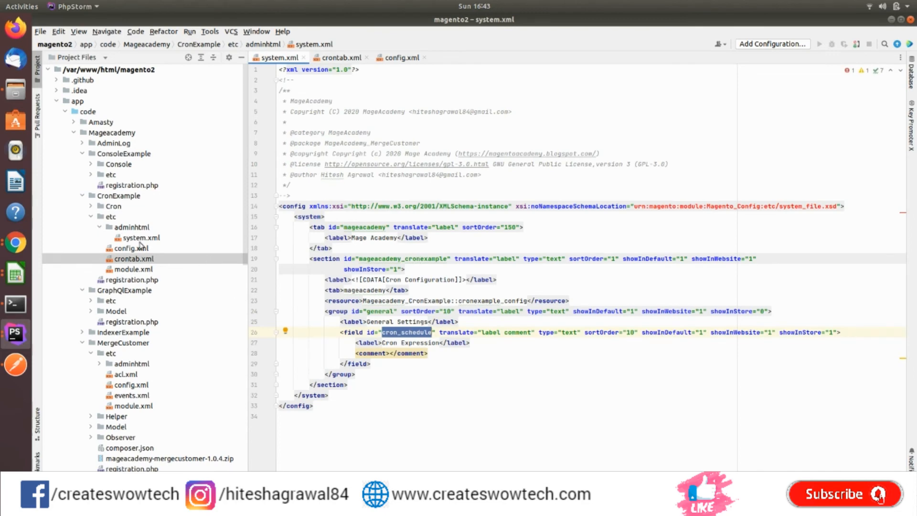
click(140, 238)
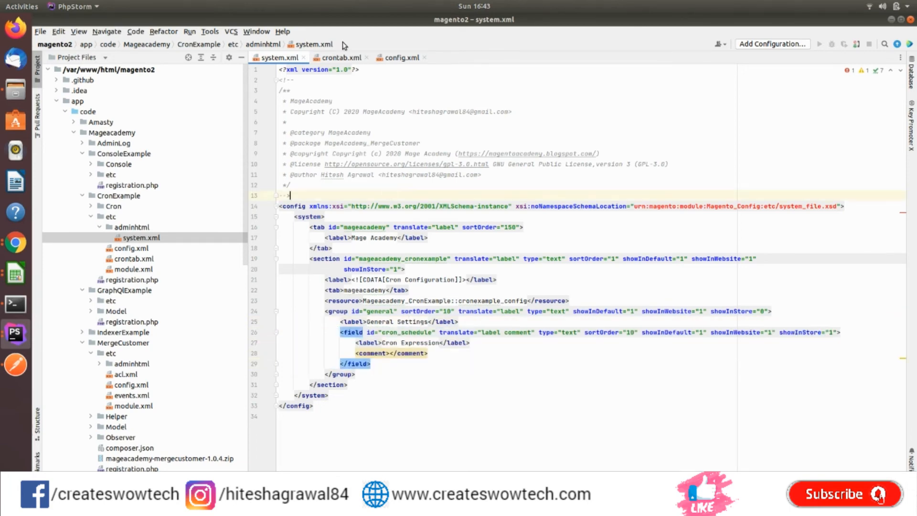
click(402, 57)
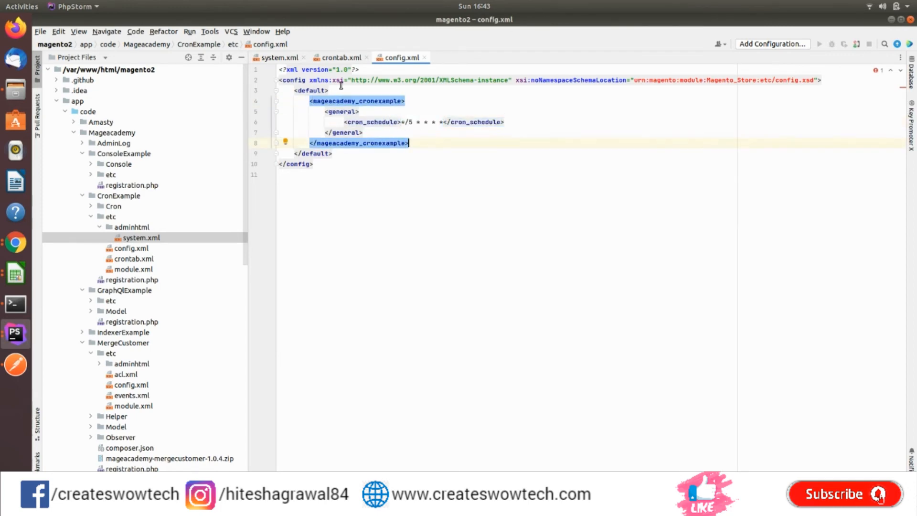
click(338, 57)
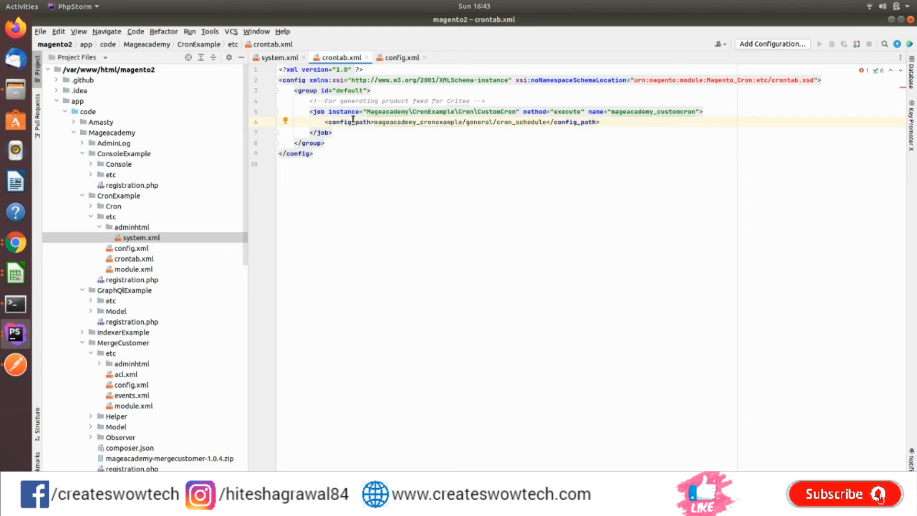
double_click(348, 122)
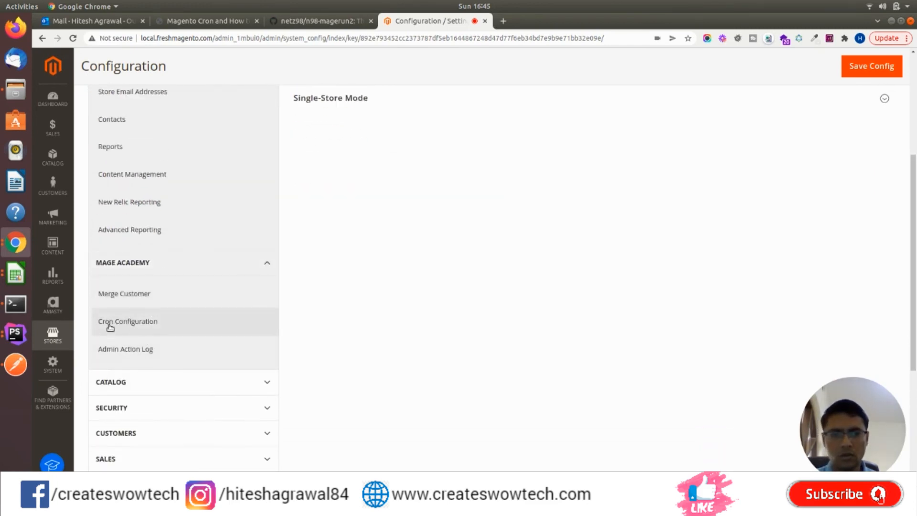
- Show Mage Academy's Cron Configuration with Cron Expression */5 * * * *, then return to the tutorial tab
click(127, 321)
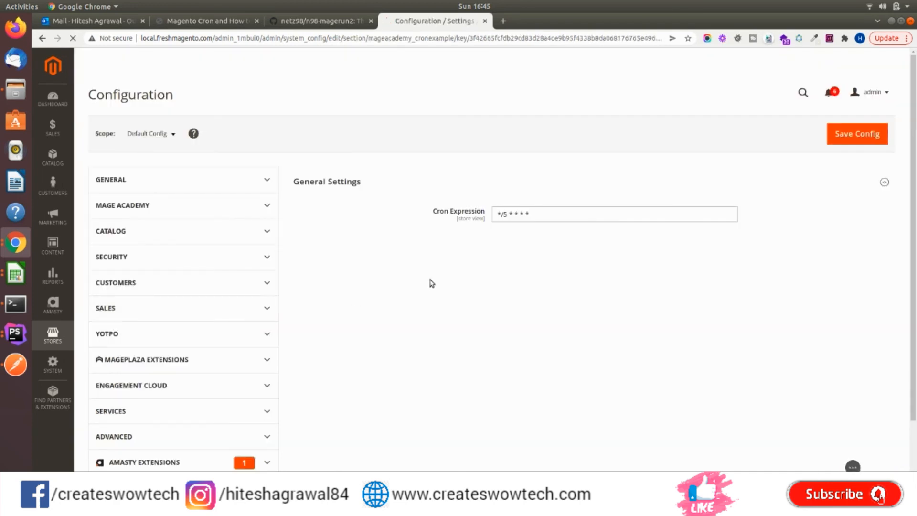
click(123, 206)
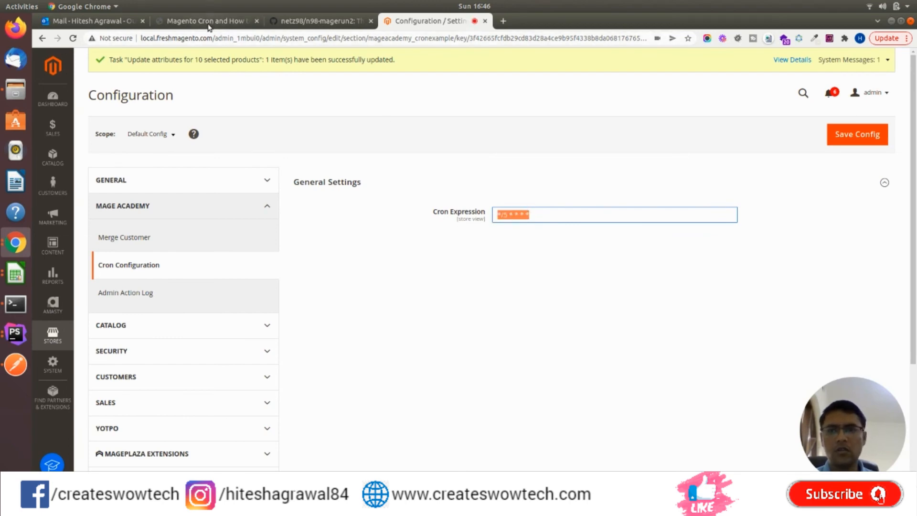
click(205, 21)
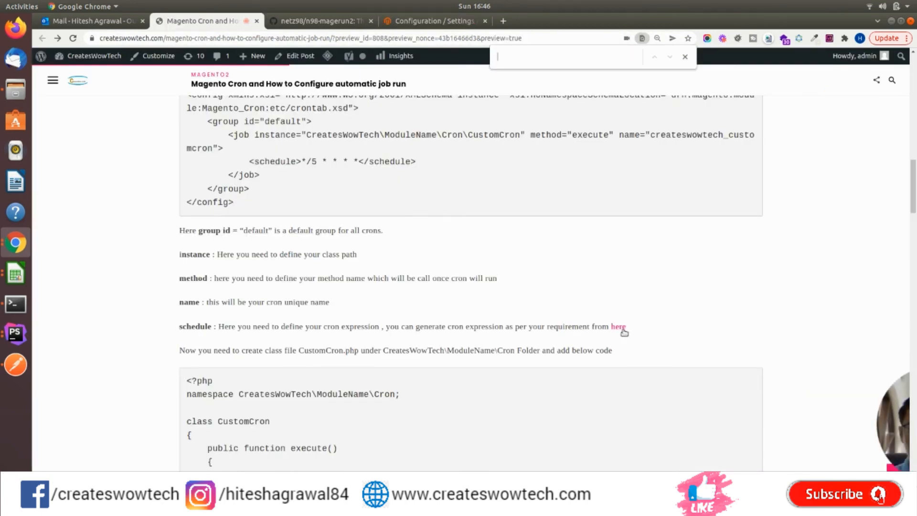
- In crontab.guru enter */5 * * * * to confirm it means every 5th minute, then return to the article
click(618, 327)
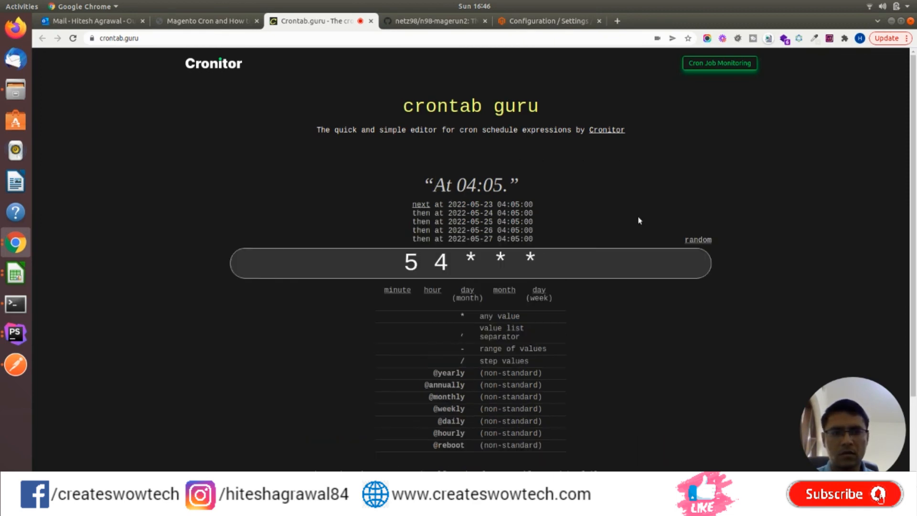
click(471, 262)
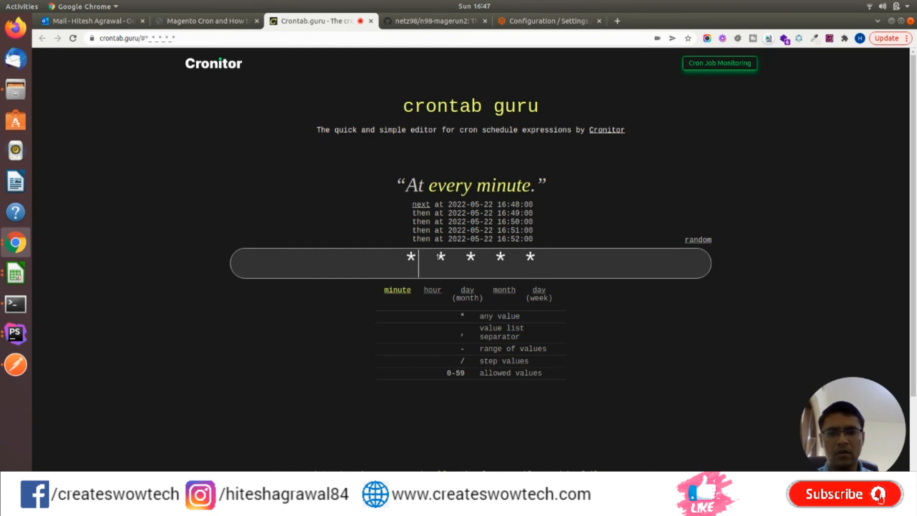
text(/5)
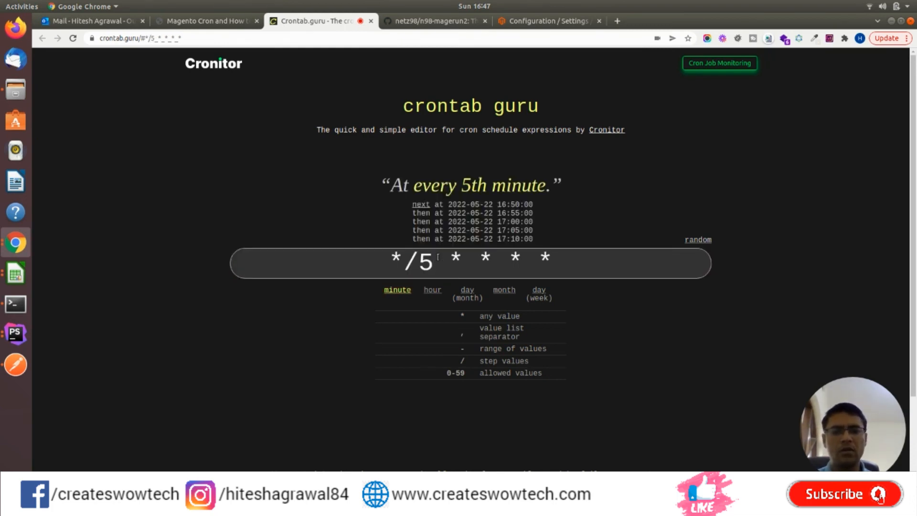
click(204, 20)
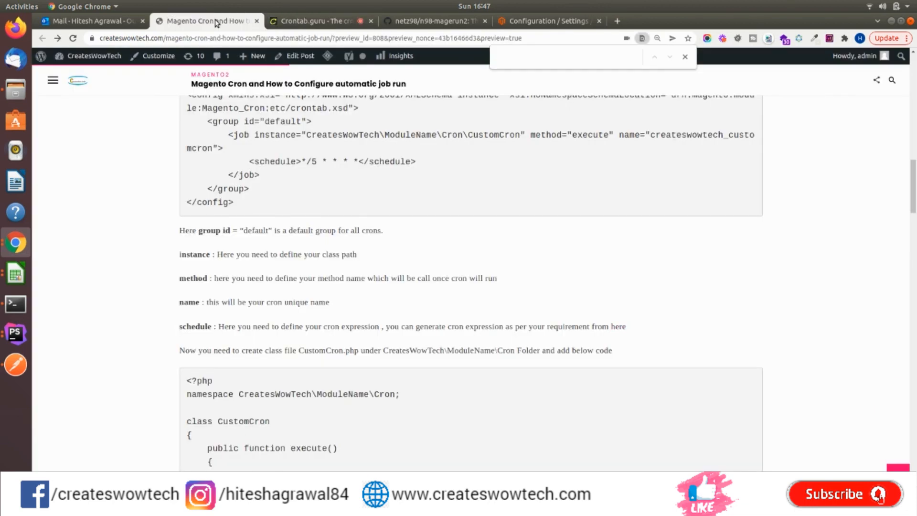